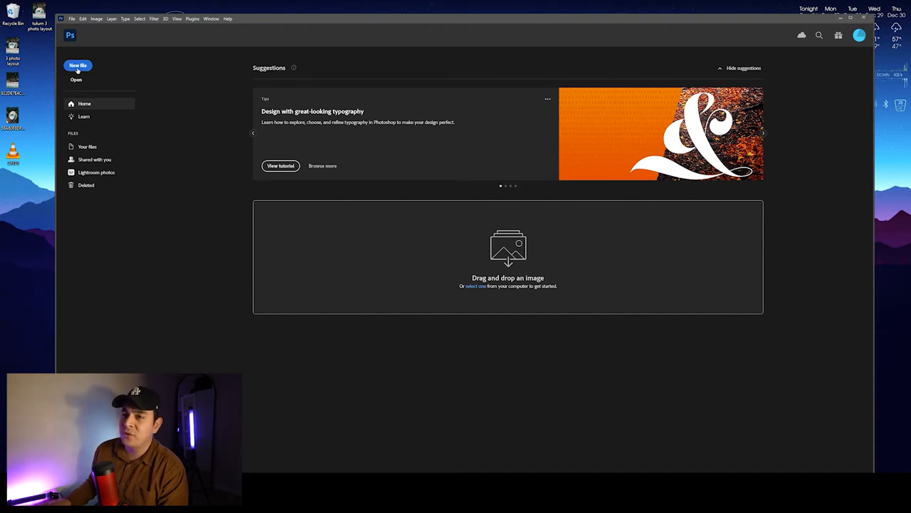
Start a new 1080×1350 px document in portrait orientation with a white background
{"action": "left_click", "coordinate": [76, 66]}
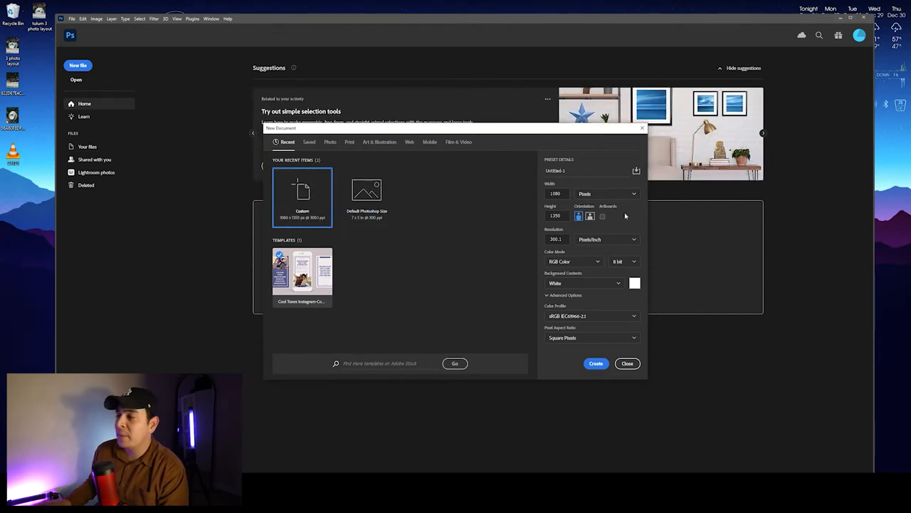
{"action": "left_click", "coordinate": [607, 193]}
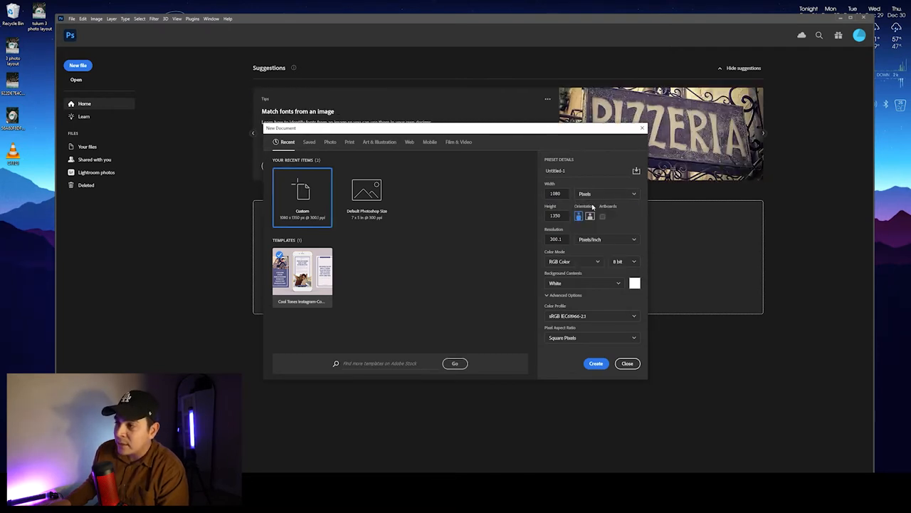
{"action": "left_click", "coordinate": [555, 194]}
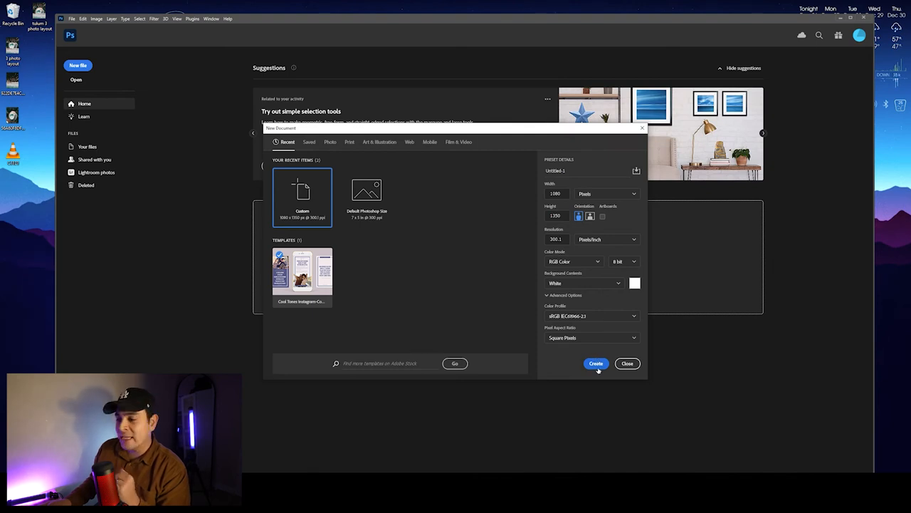
Create the blank white portrait canvas from the New Document dialog
{"action": "left_click", "coordinate": [595, 363]}
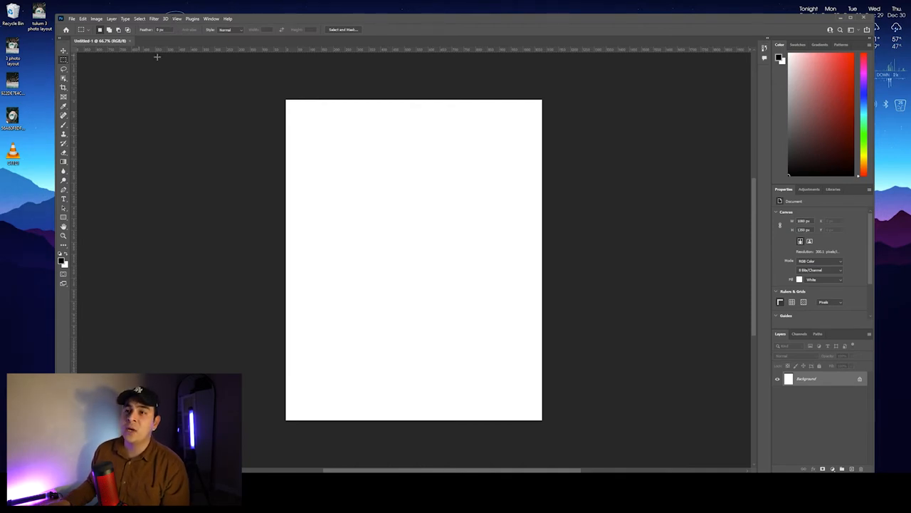
Apply a guide layout of 3 rows with a 20 px gutter via View > New Guide Layout
{"action": "left_click", "coordinate": [176, 18]}
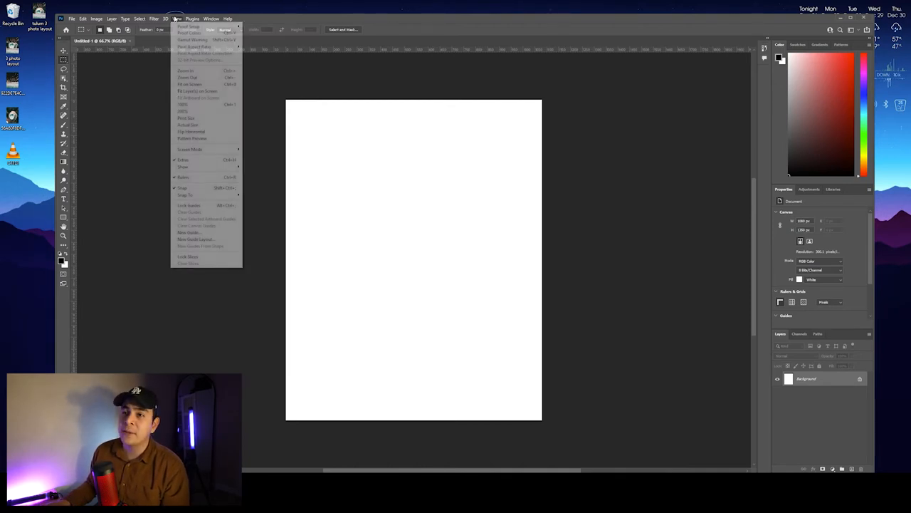
{"action": "mouse_move", "coordinate": [207, 205]}
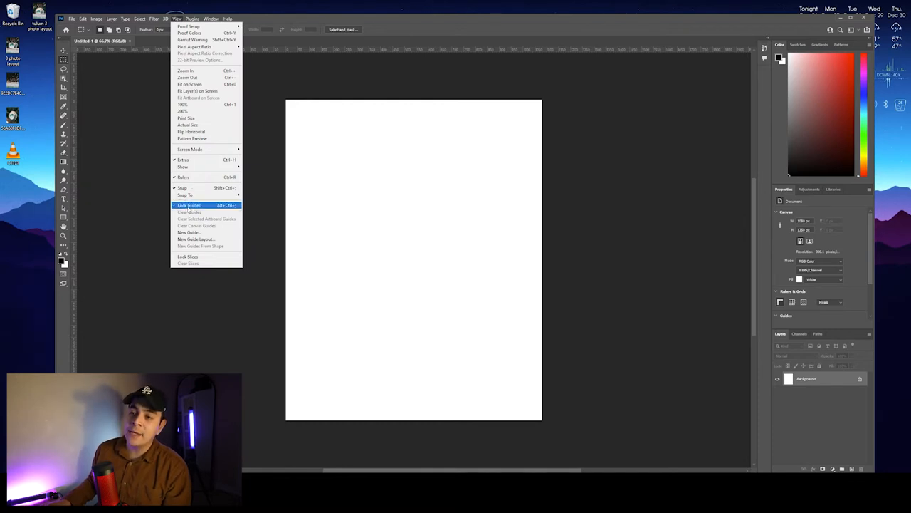
{"action": "mouse_move", "coordinate": [196, 240]}
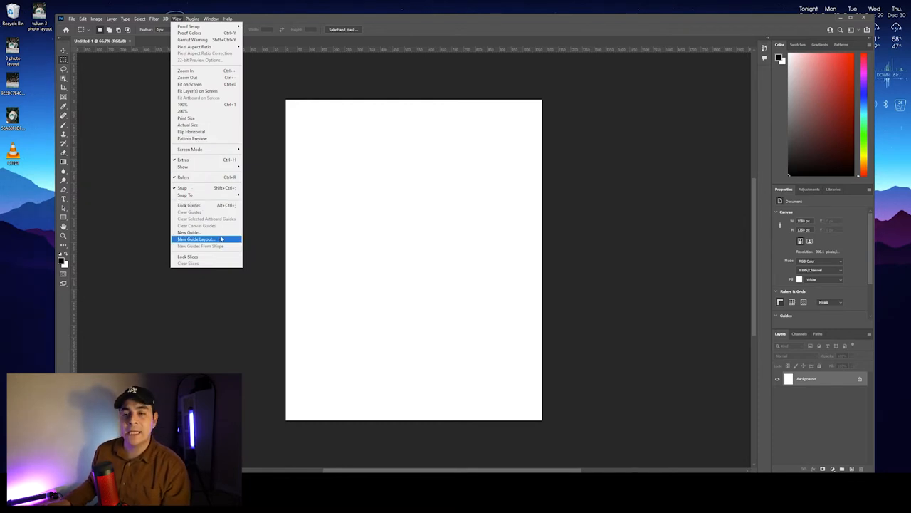
{"action": "left_click", "coordinate": [197, 239]}
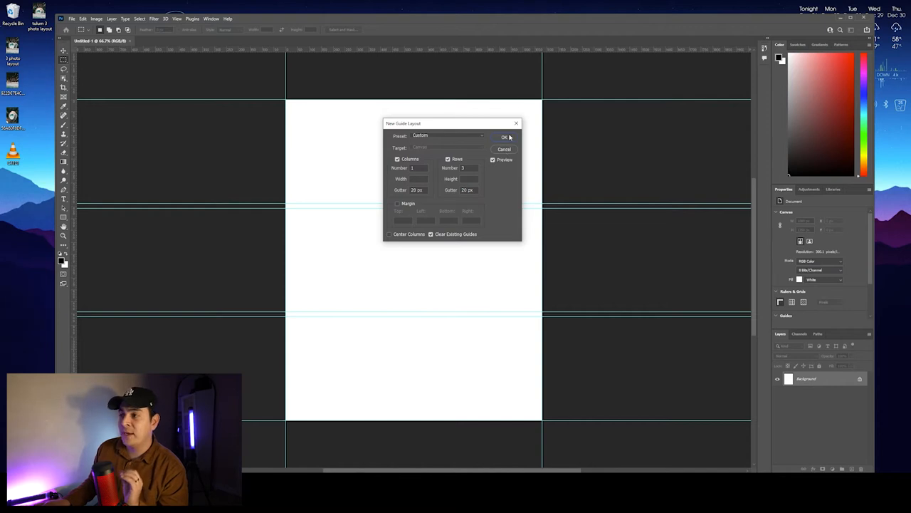
{"action": "left_click", "coordinate": [504, 136]}
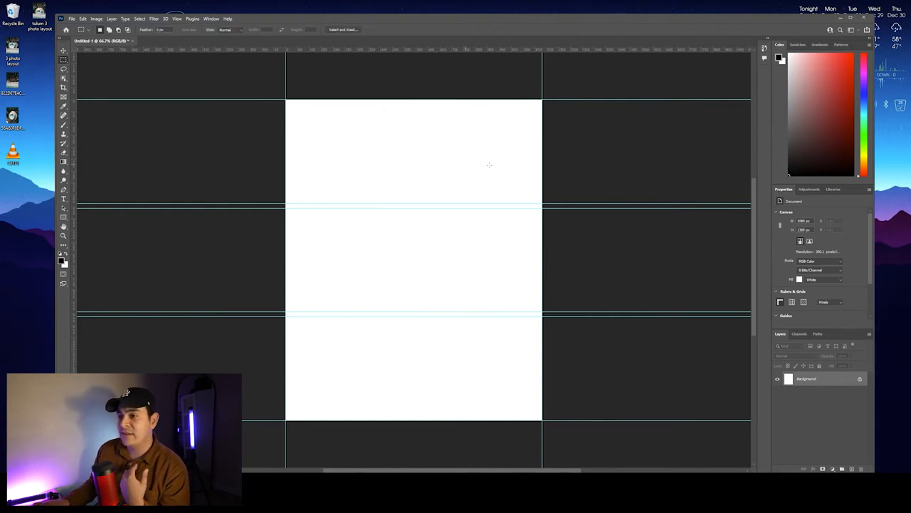
{"action": "mouse_move", "coordinate": [586, 393]}
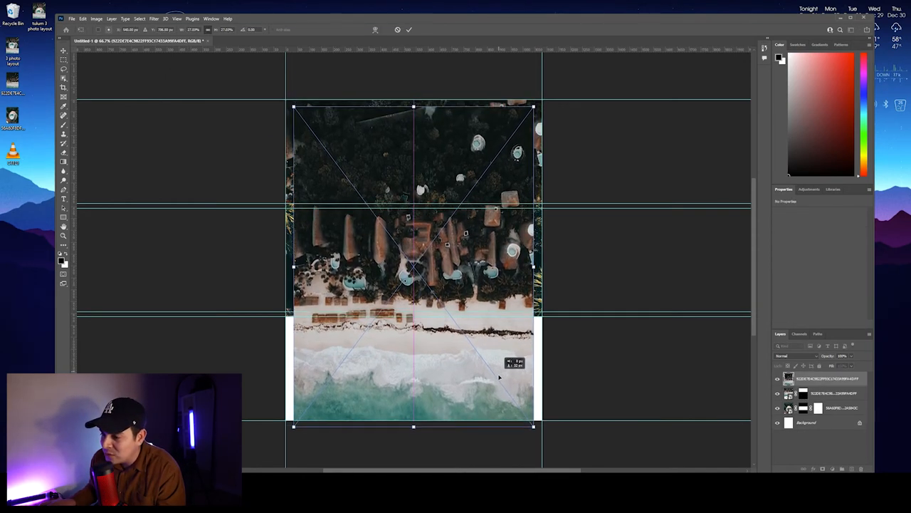
Scale and position the drone photos so huts, pool and beach fill their masked panels
{"action": "left_click_drag", "start_coordinate": [413, 264], "coordinate": [419, 285]}
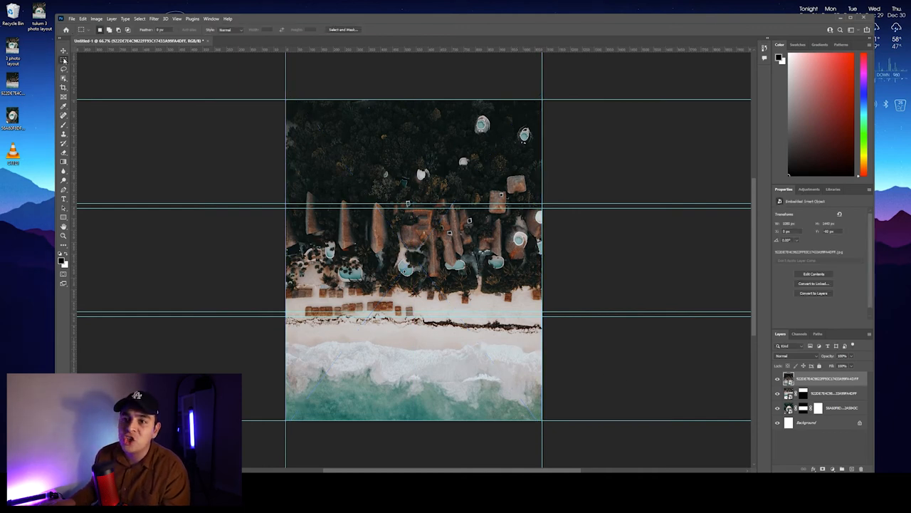
{"action": "left_click_drag", "start_coordinate": [287, 99], "coordinate": [410, 249]}
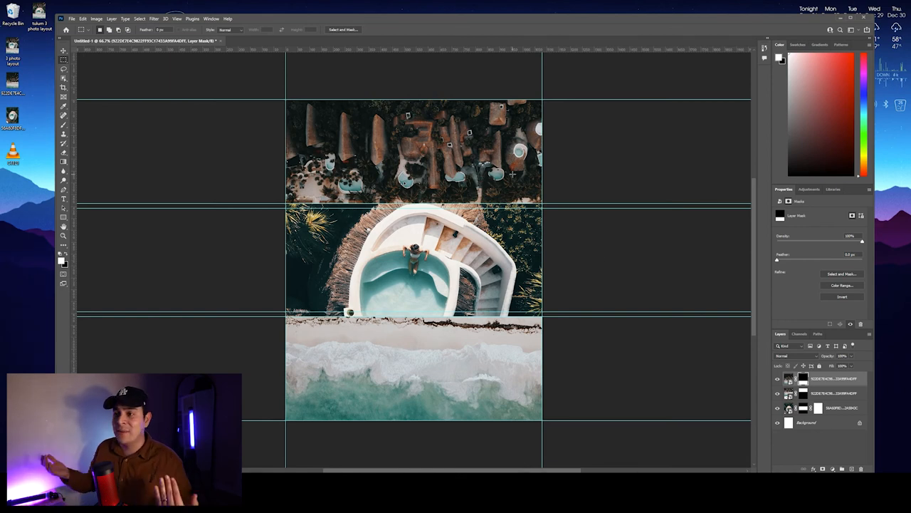
Export the post as an Excellent-quality JPG and save it to the desktop
{"action": "left_click", "coordinate": [71, 18]}
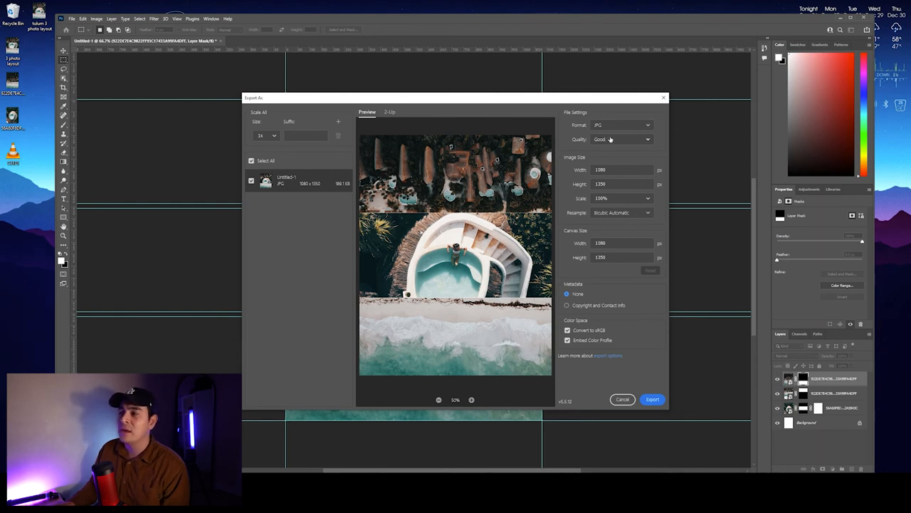
{"action": "left_click", "coordinate": [621, 139]}
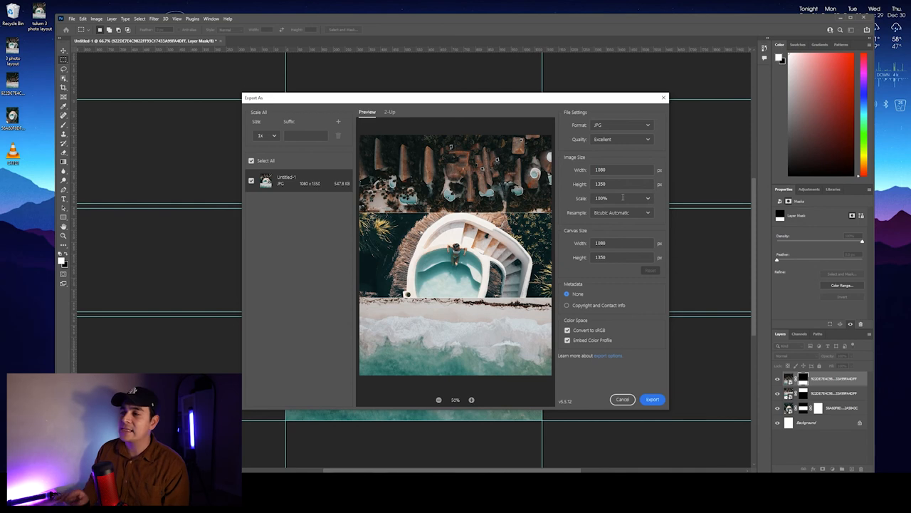
{"action": "mouse_move", "coordinate": [848, 271]}
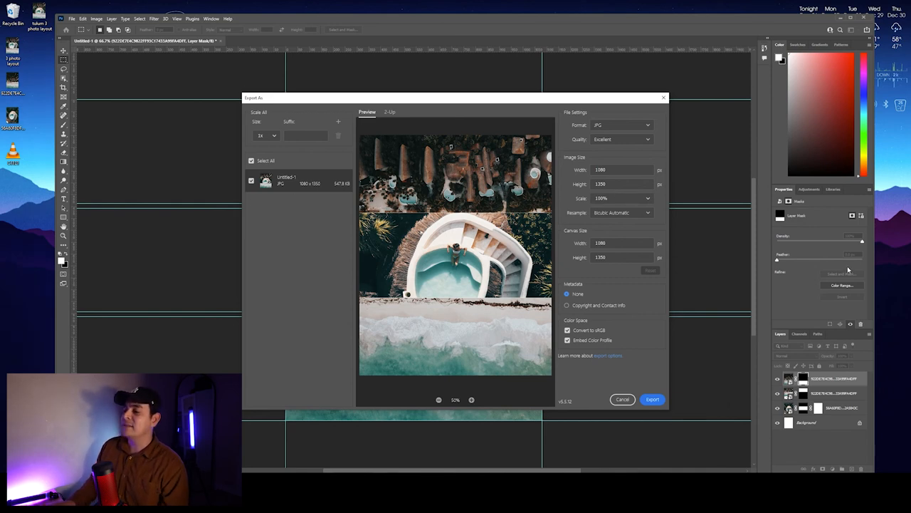
{"action": "left_click", "coordinate": [652, 399]}
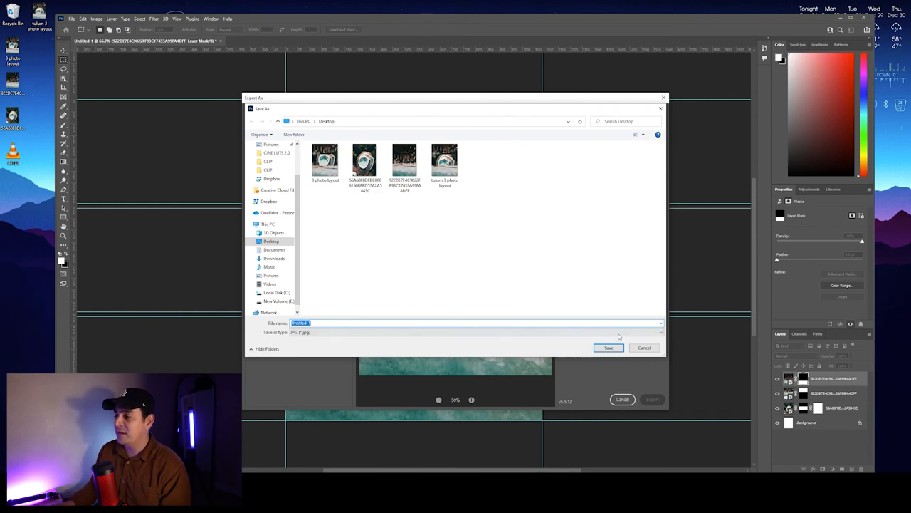
{"action": "left_click", "coordinate": [610, 348]}
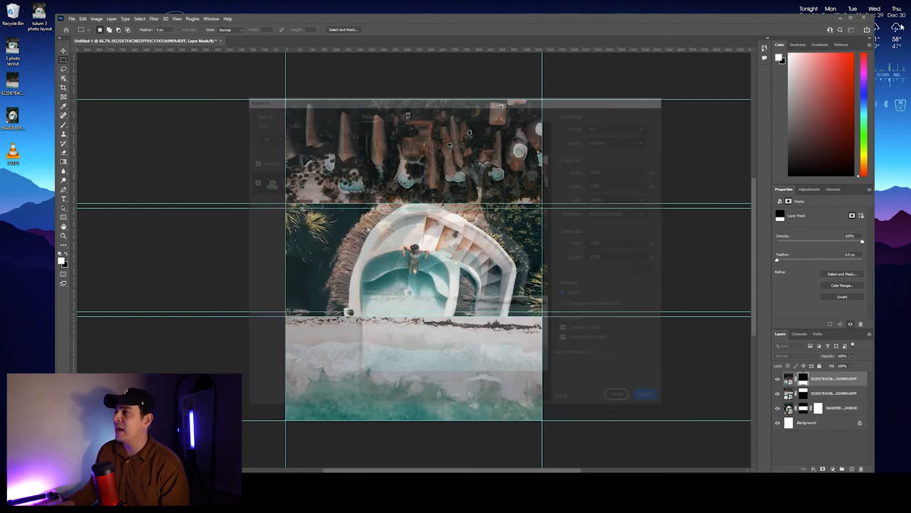